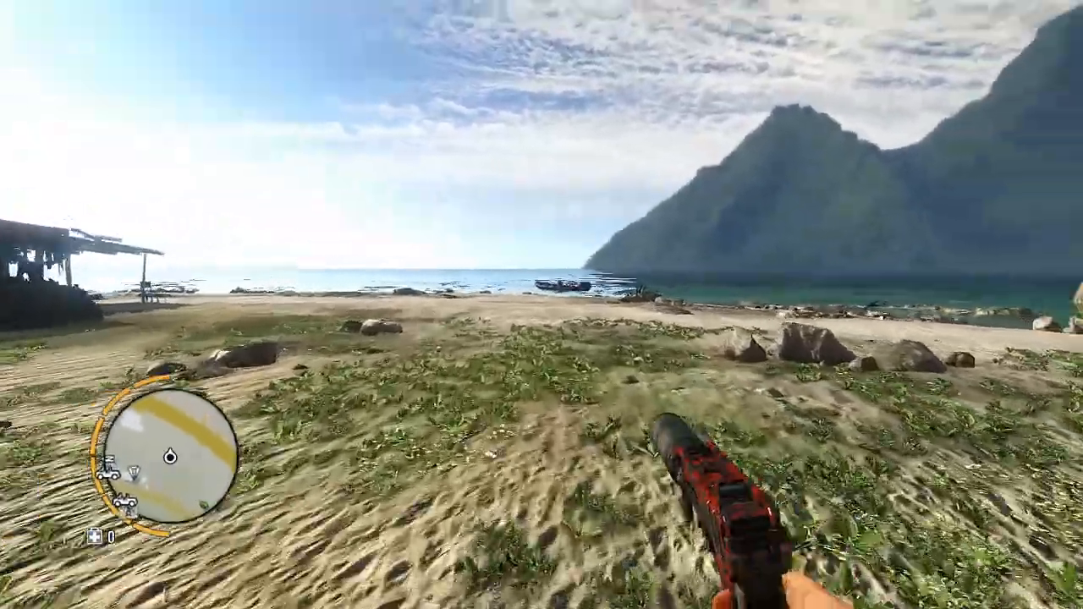
mouse_move(541, 305)
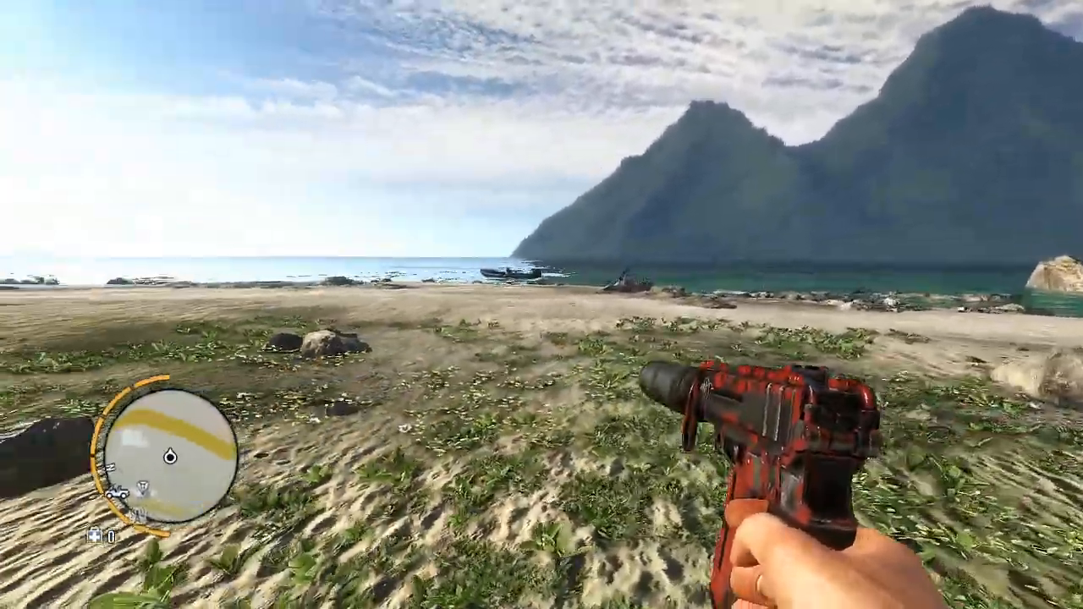
mouse_move(541, 304)
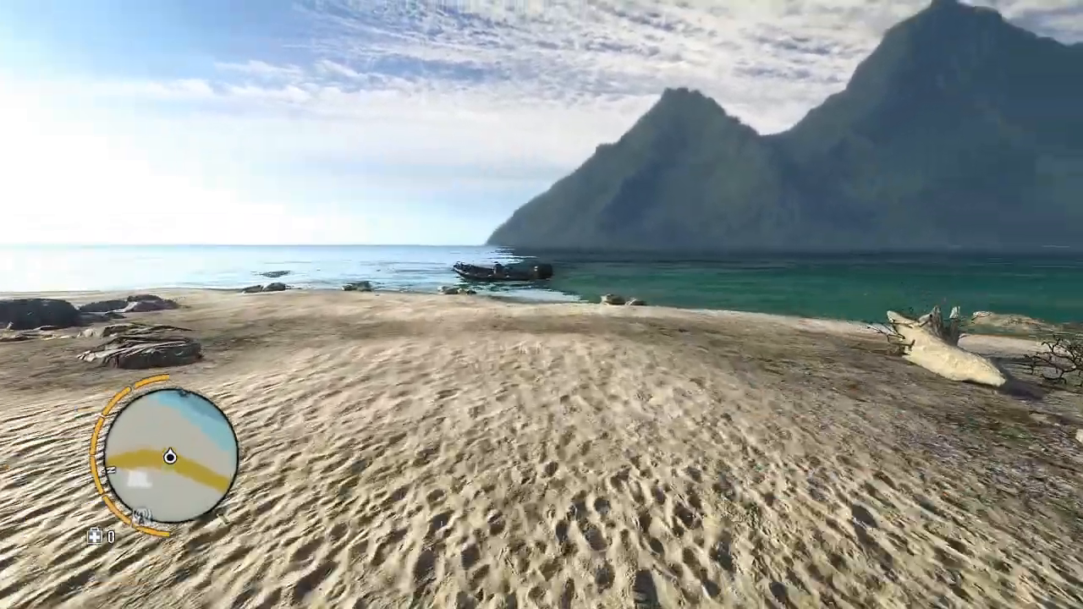
Check the map, then walk across the beach and board the moored boat.
key("m")
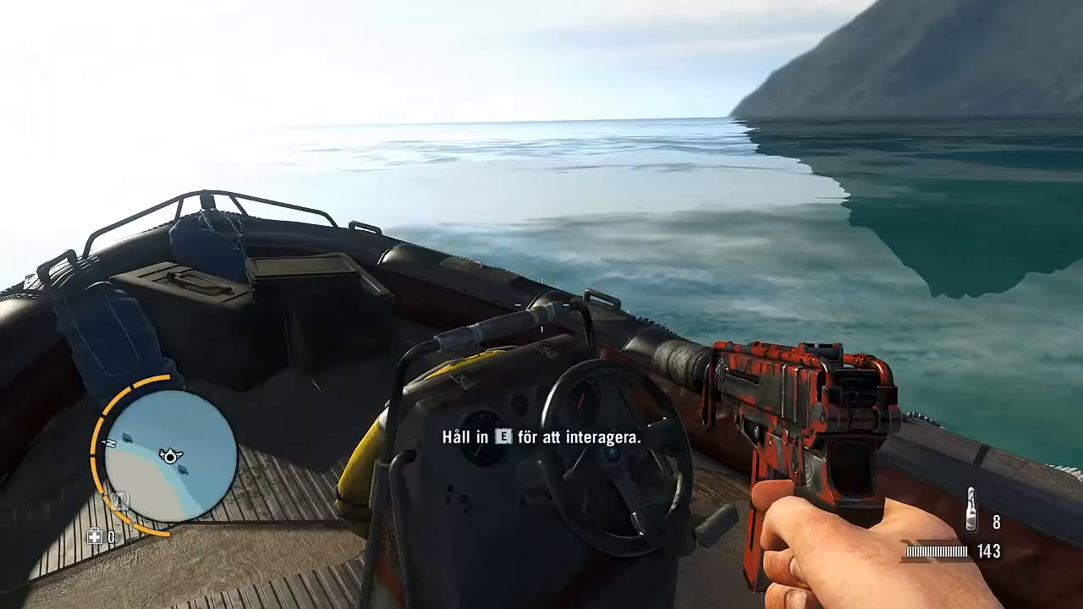
Check the map, take the boat's wheel, and drive toward the waypoint 224 m away.
key("m")
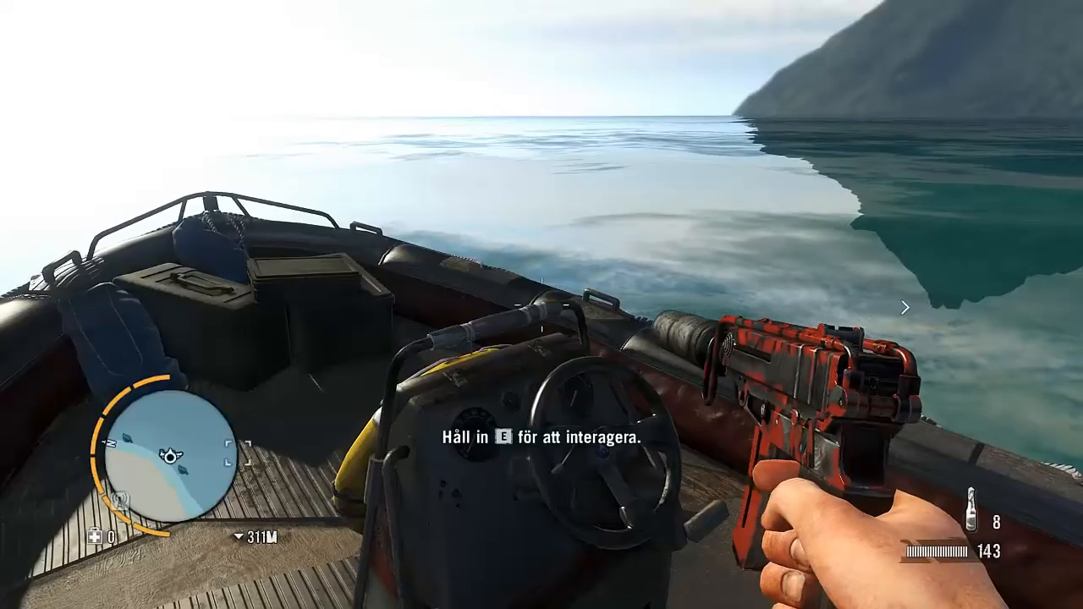
key("e")
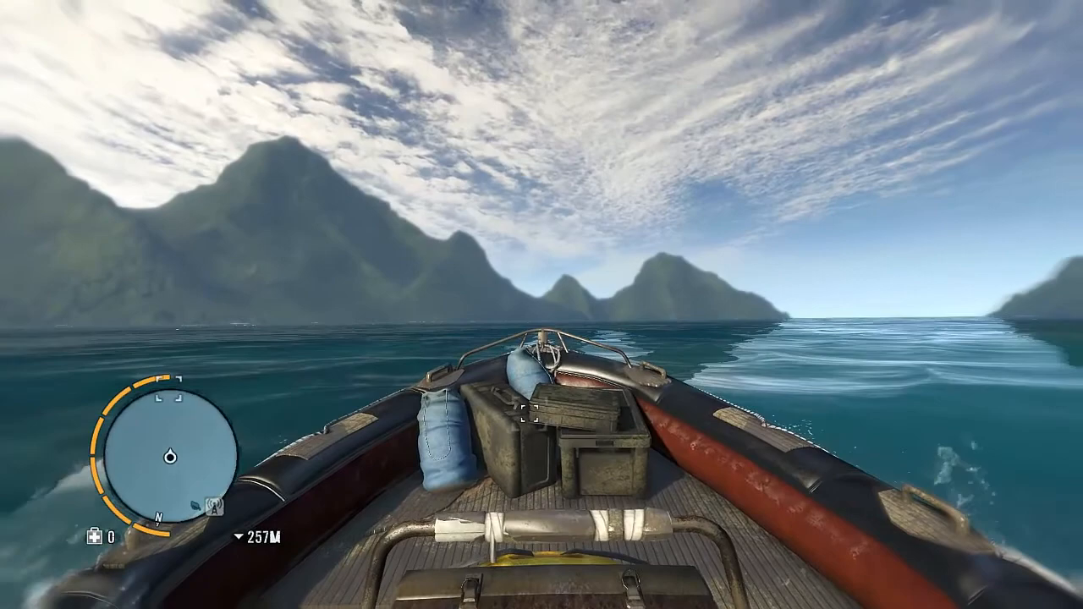
mouse_move(542, 305)
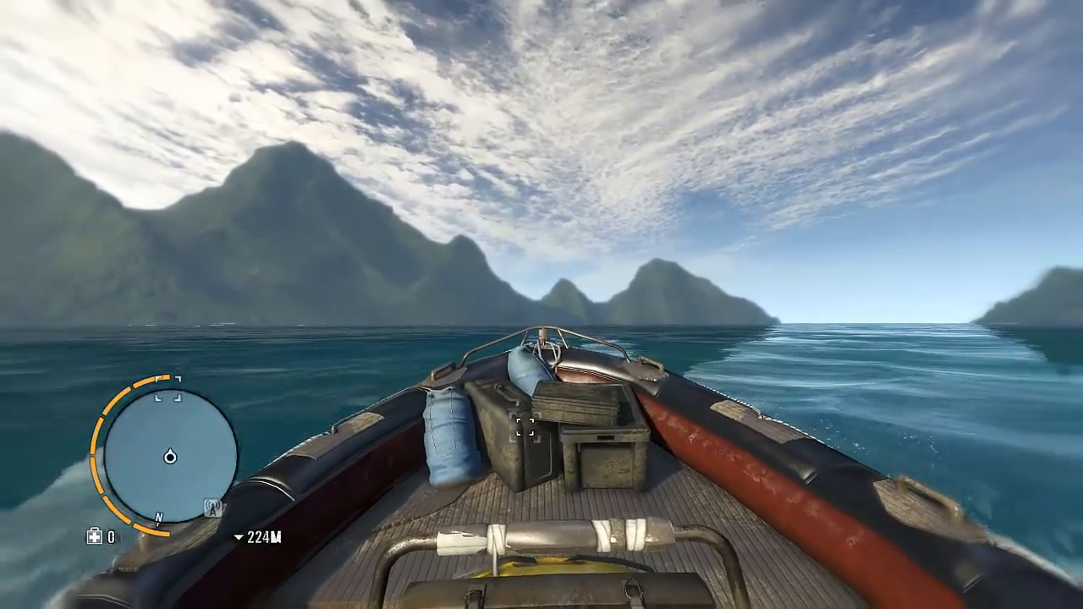